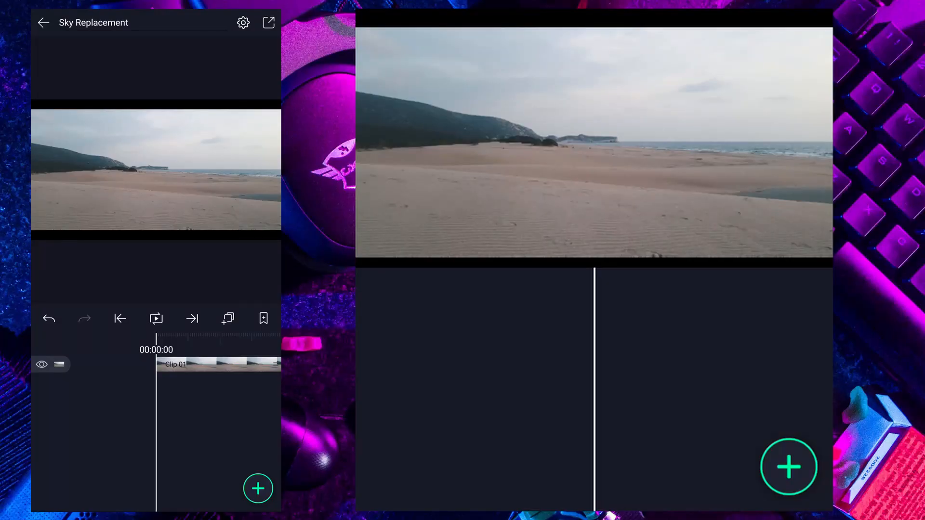
- Import the pink sunset beach photo as an image layer over the beach clip
left_click(155, 318)
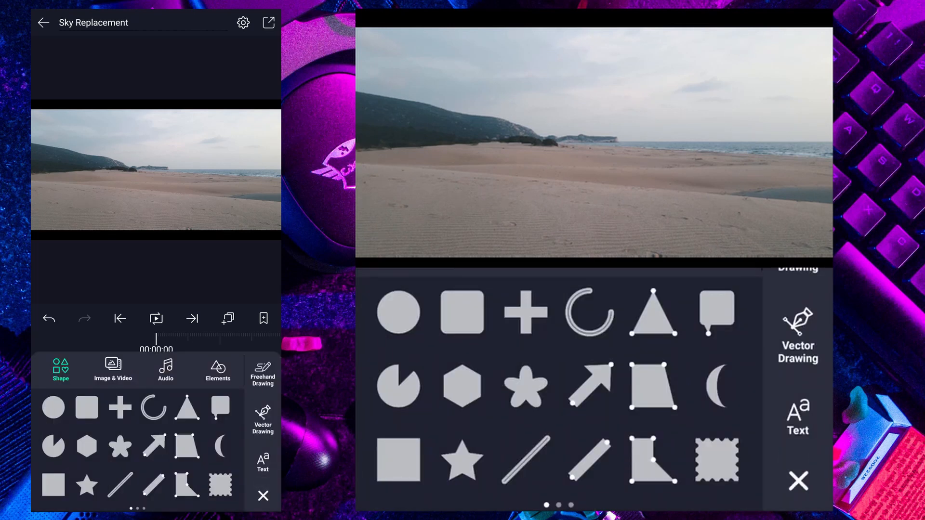
left_click(113, 370)
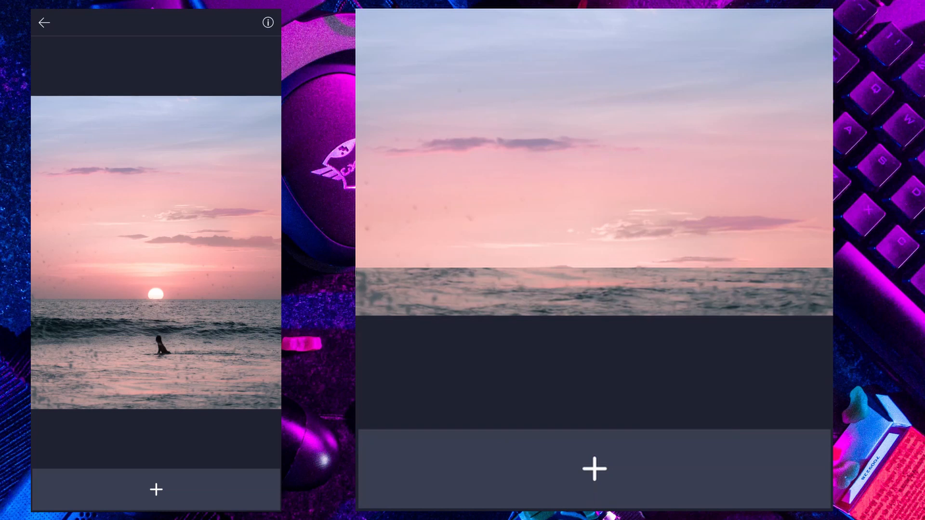
left_click(594, 470)
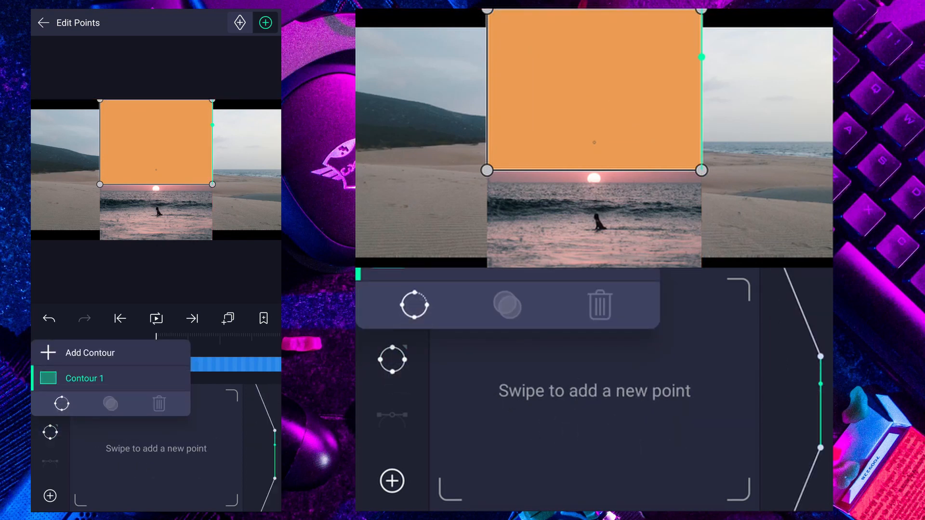
- Finish the rectangle's points, then group it with the sunset photo as a mask
left_click(43, 22)
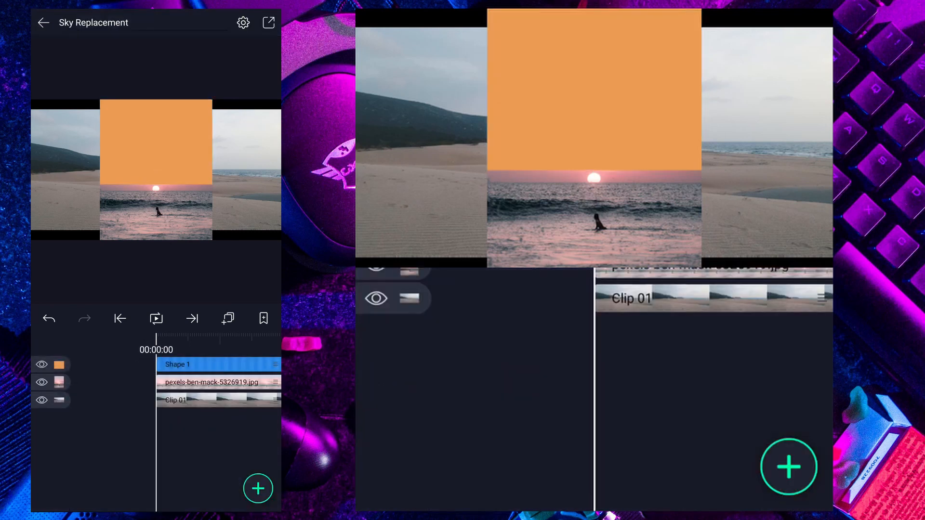
left_click(42, 382)
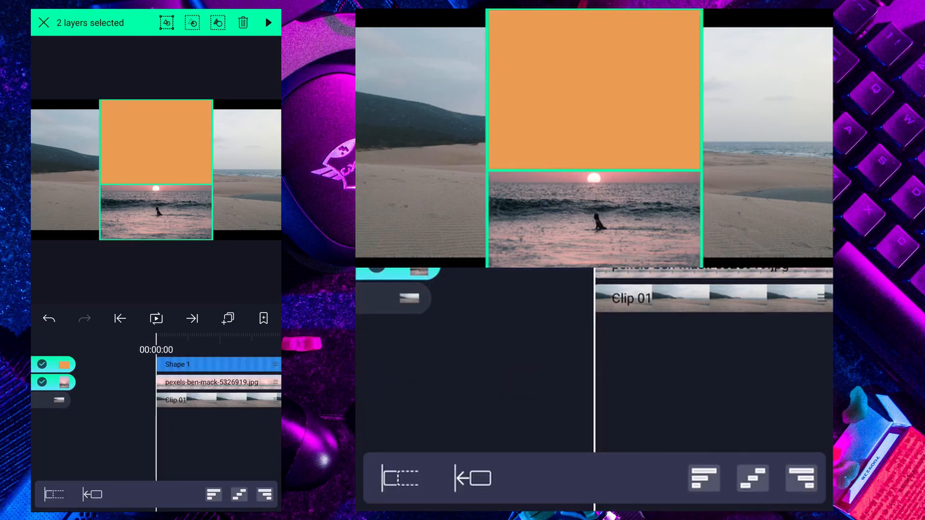
left_click(268, 22)
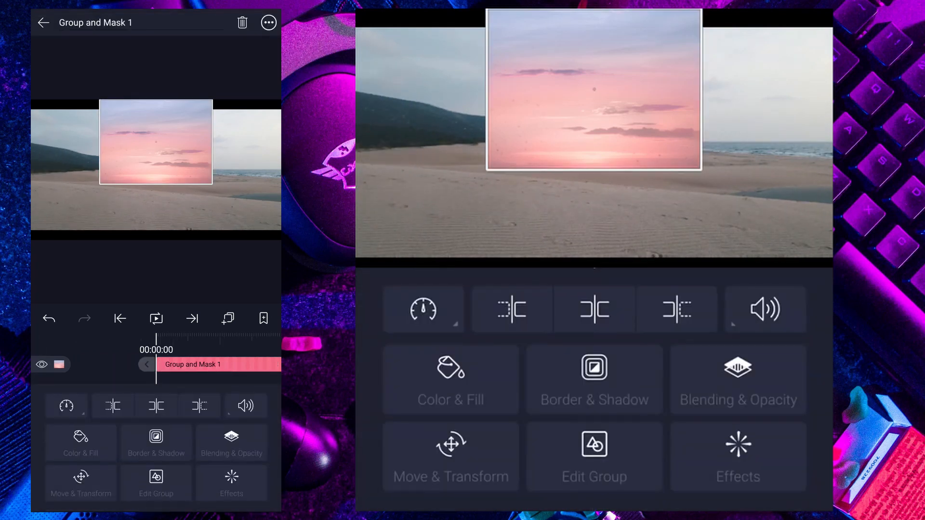
- Open Move & Transform for the masked sky group and switch to scaling
left_click(451, 456)
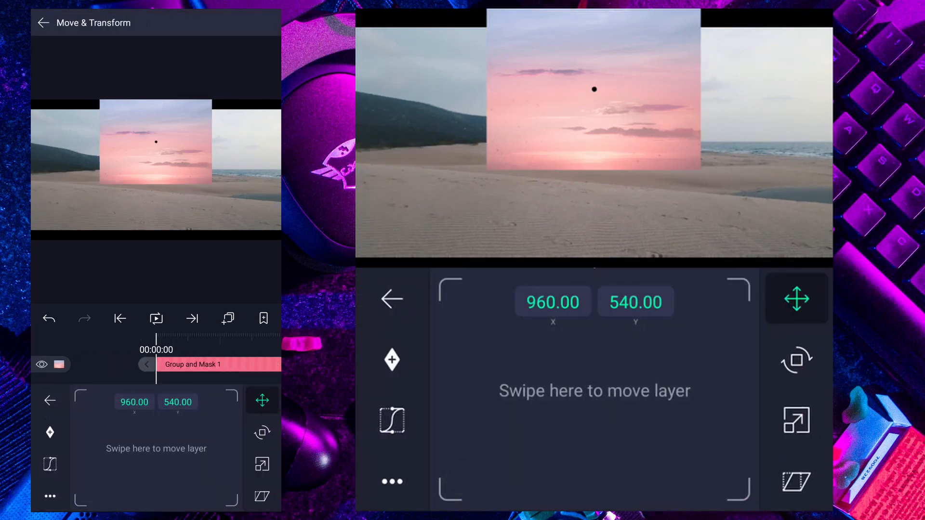
left_click(797, 421)
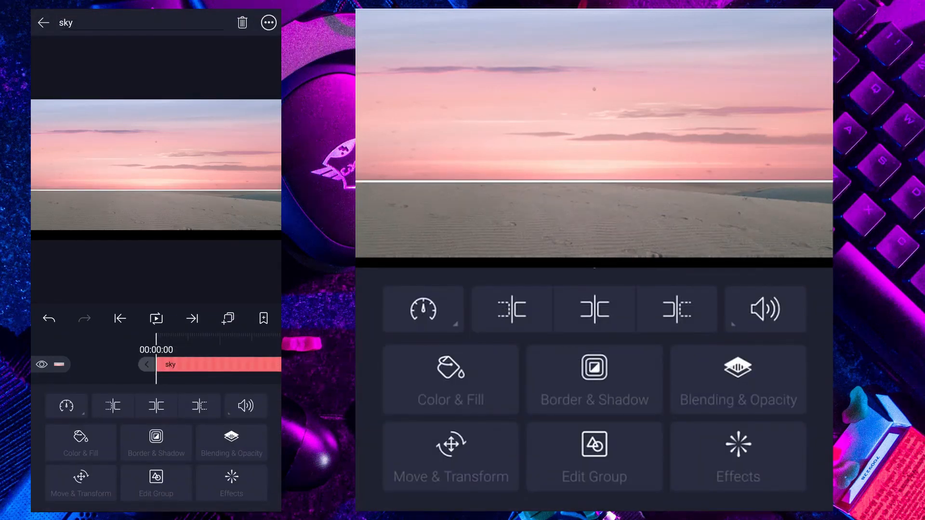
- Apply the Procedural Turbulence effect to the displace layer
left_click(450, 379)
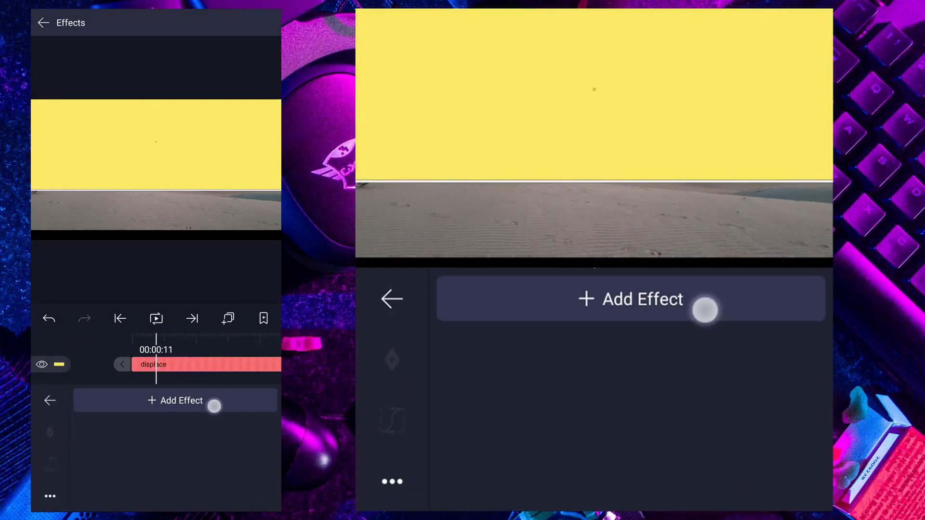
left_click(630, 299)
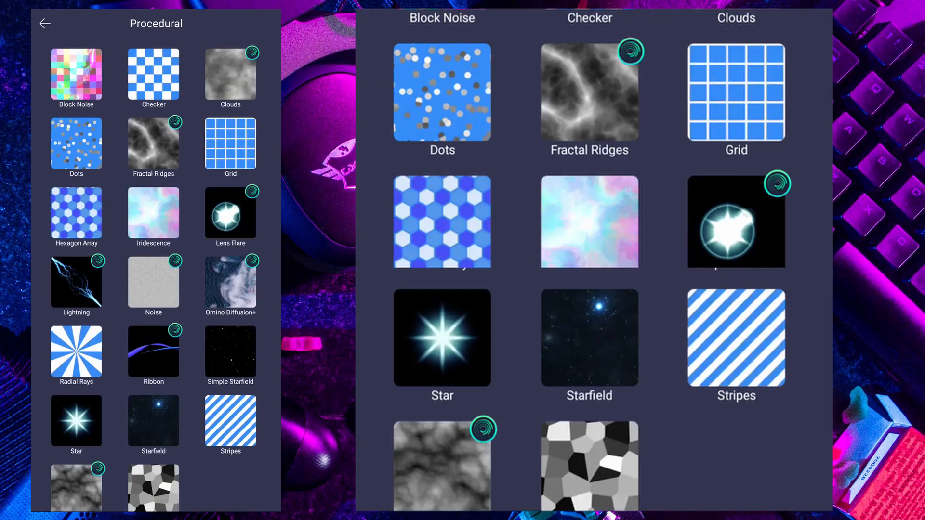
scroll("down", 3)
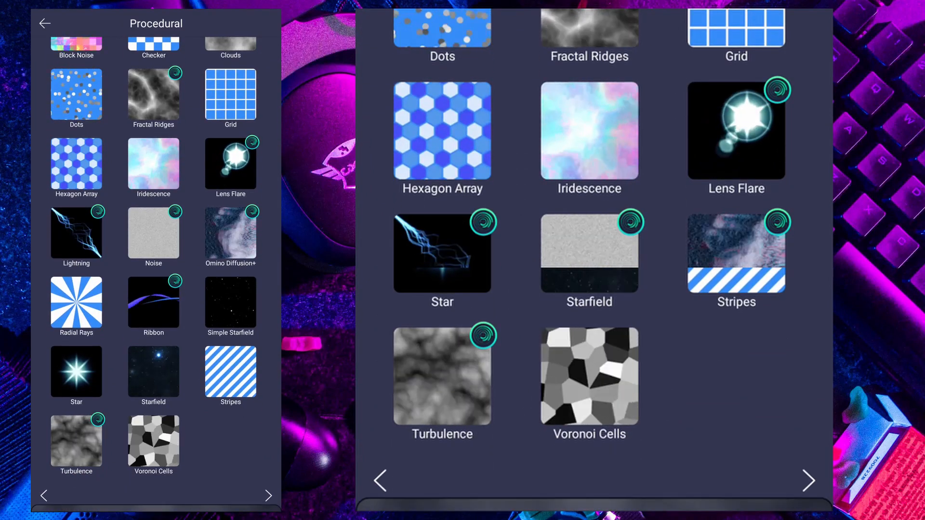
left_click(442, 382)
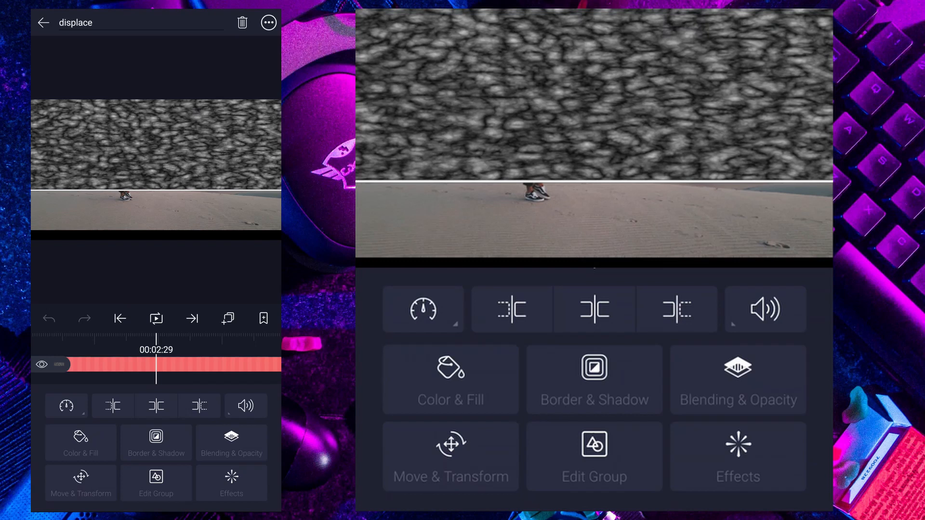
- Drive the sky's Displacement Map Y from the G channel and raise Turbulence Evolution
left_click(736, 456)
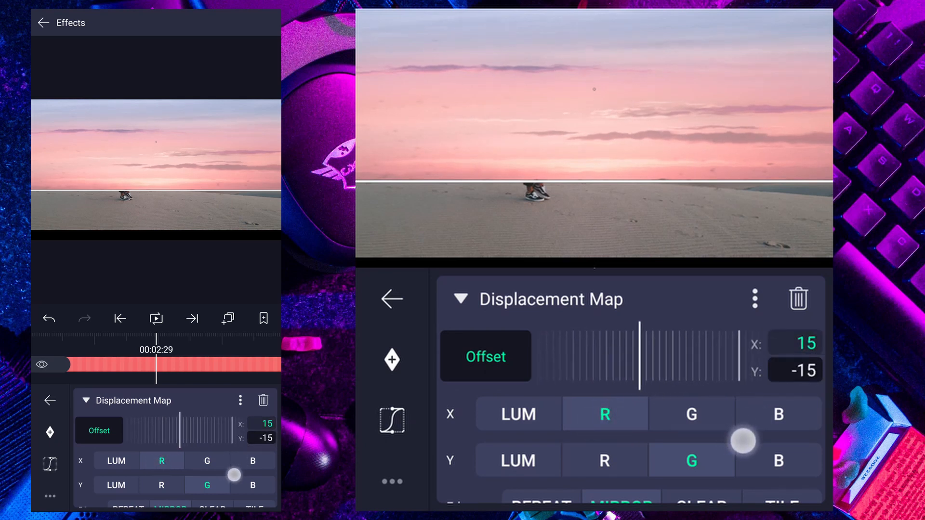
left_click(391, 299)
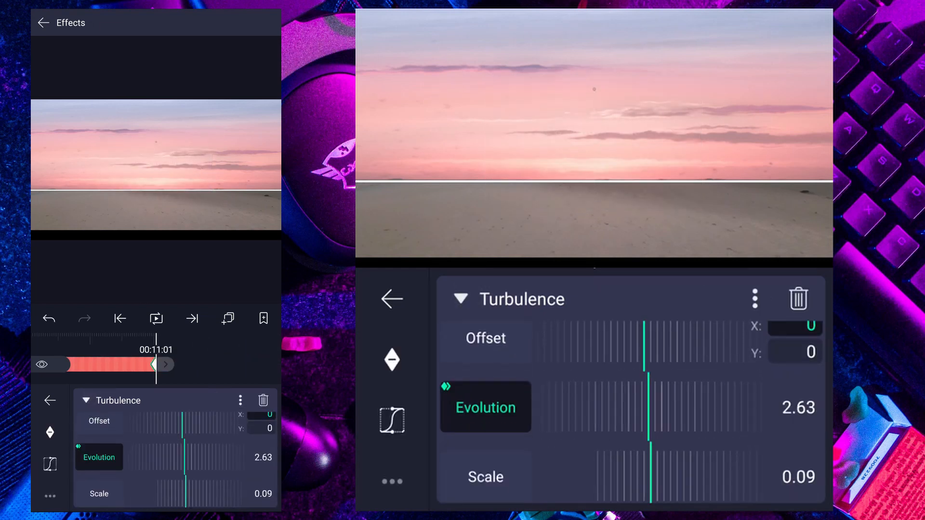
left_click_drag(643, 407, 649, 406)
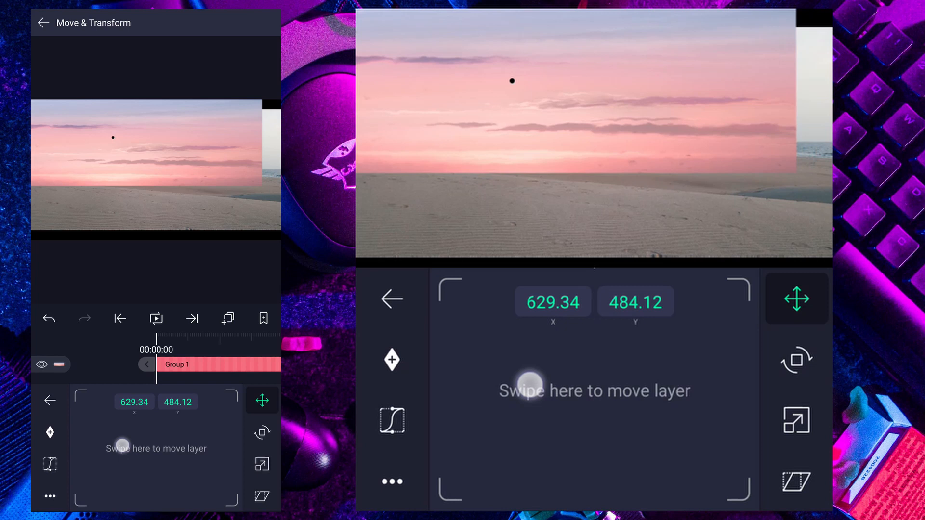
- Keyframe the sky group moving from its start position to its end position
left_click_drag(526, 384, 607, 373)
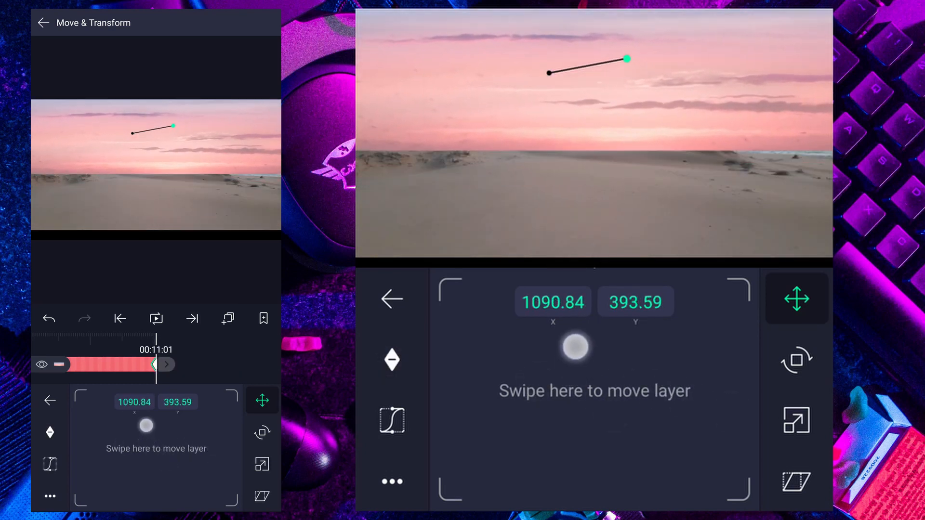
left_click_drag(573, 347, 553, 364)
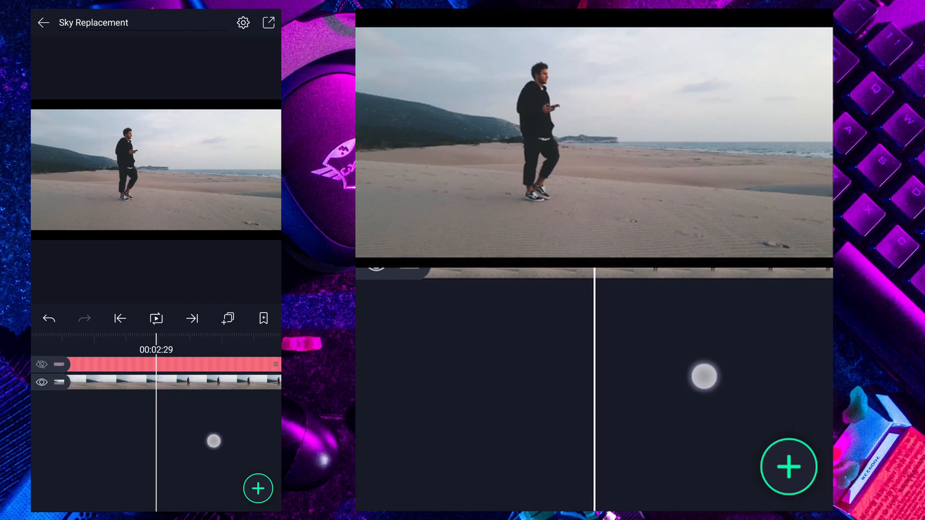
- Reopen the sky group and scale it up to cover the whole frame
left_click(263, 319)
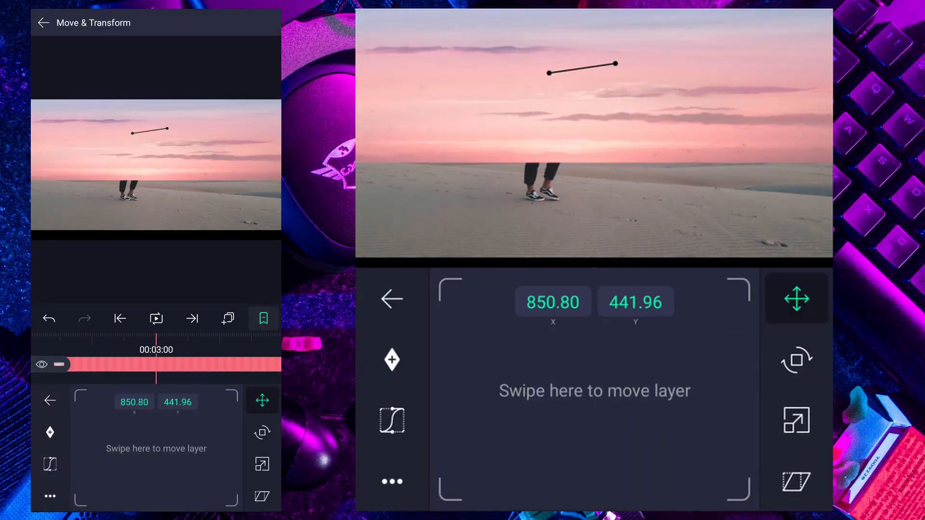
left_click(796, 421)
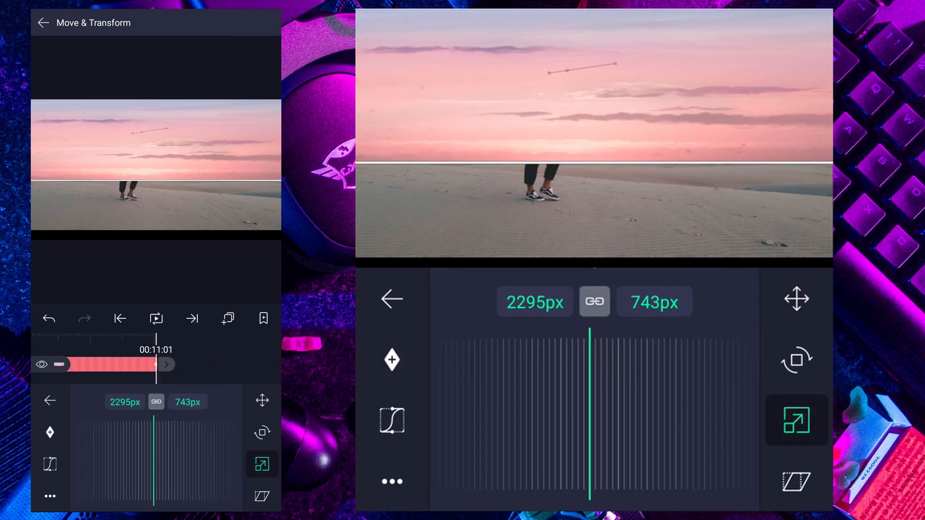
left_click_drag(614, 339, 614, 441)
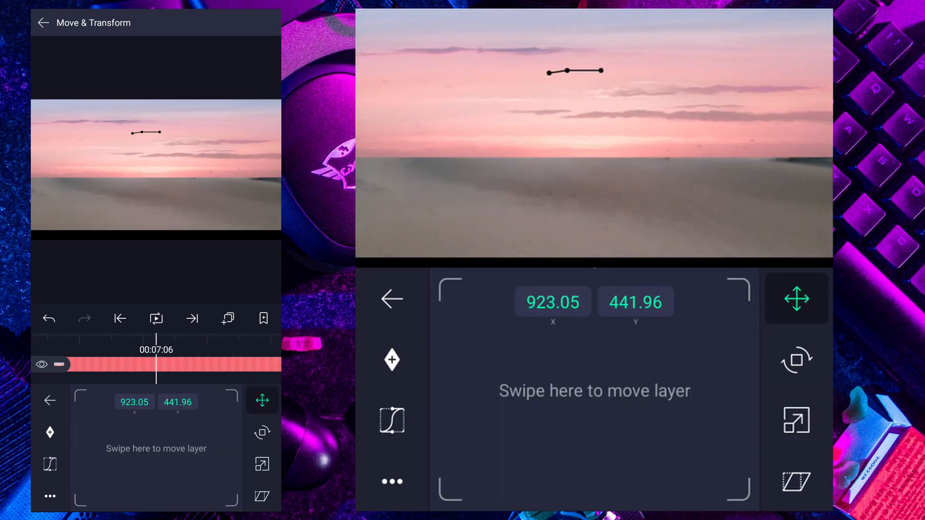
left_click(43, 23)
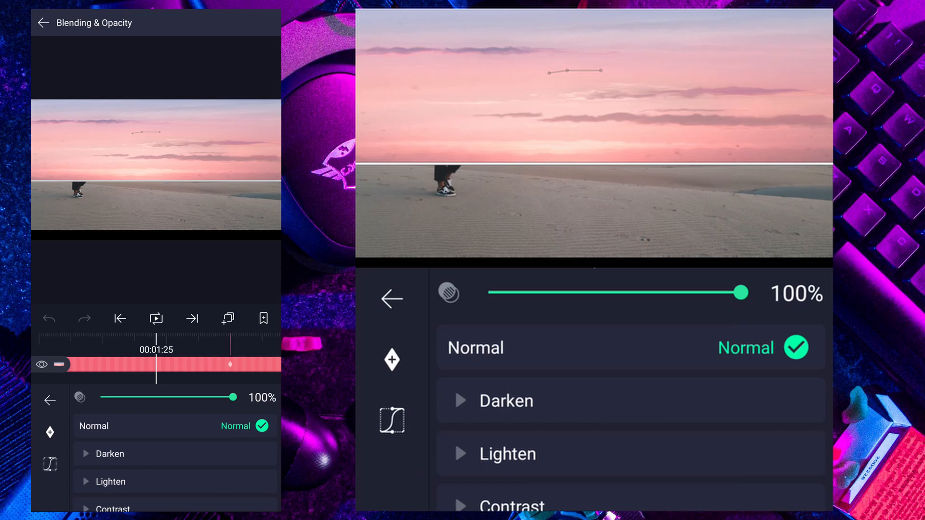
- Set the sky group's blend mode to Darken and return to the timeline
left_click(504, 401)
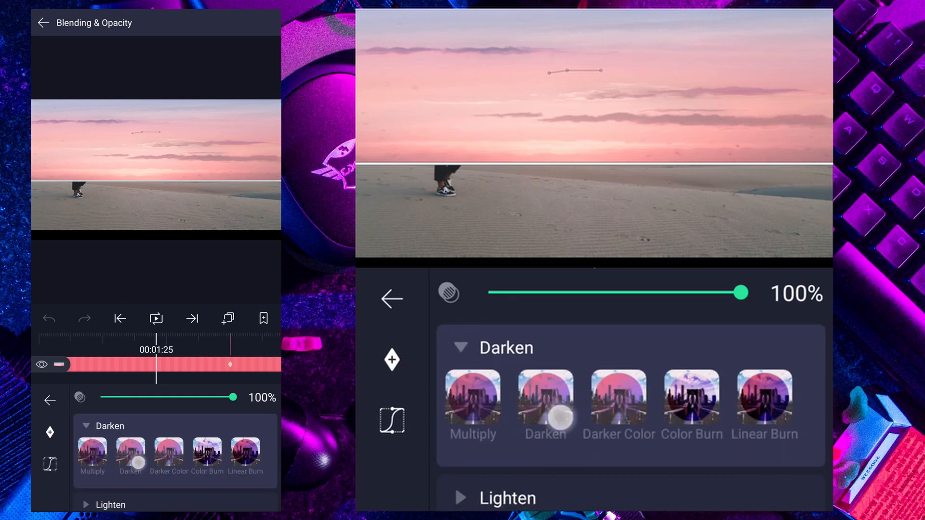
left_click(42, 22)
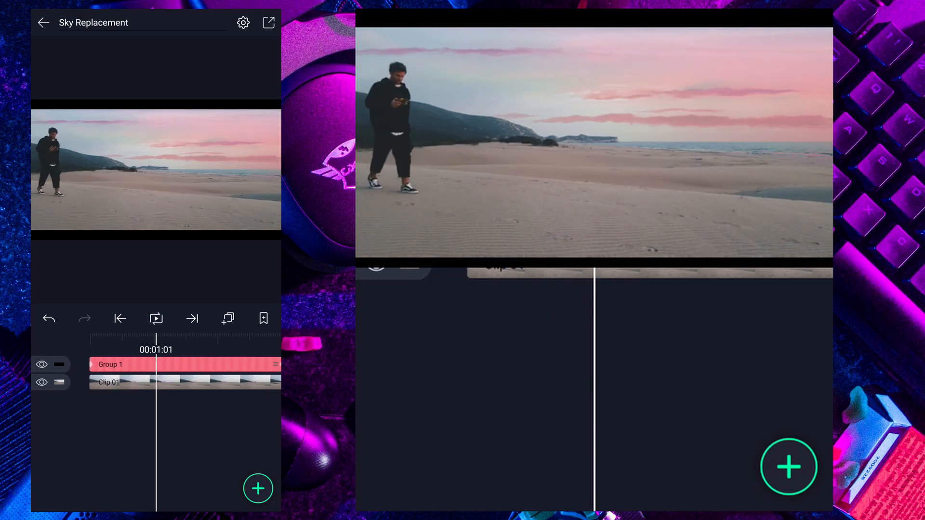
left_click(257, 489)
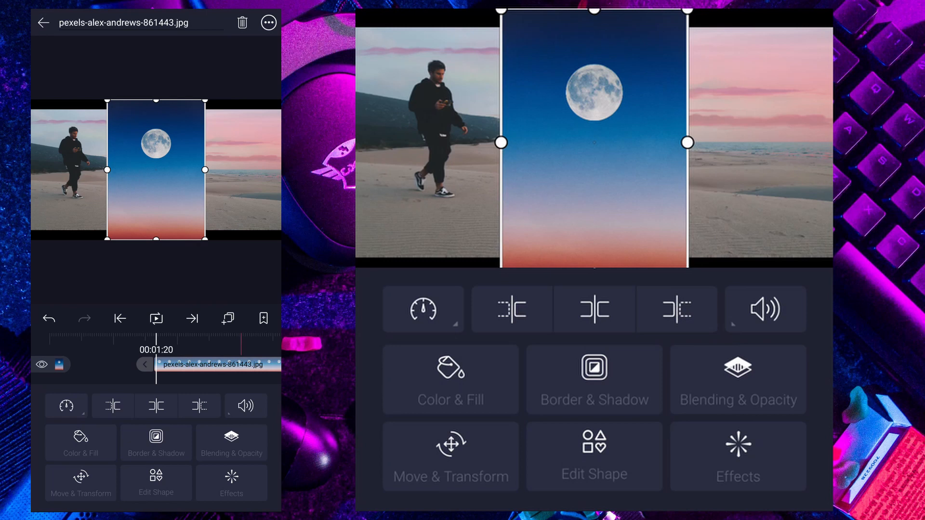
- Drag the moon photo down in Move & Transform to centre the moon
left_click(451, 456)
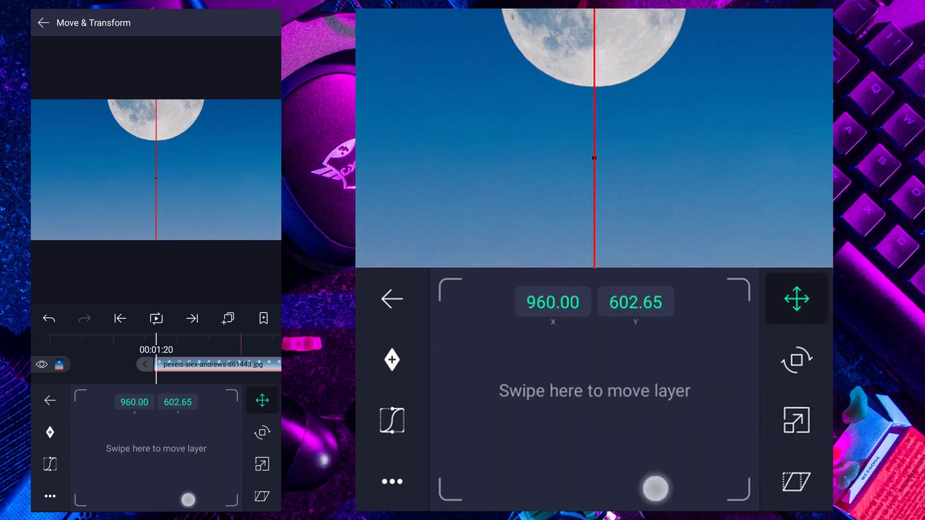
left_click_drag(655, 488, 621, 437)
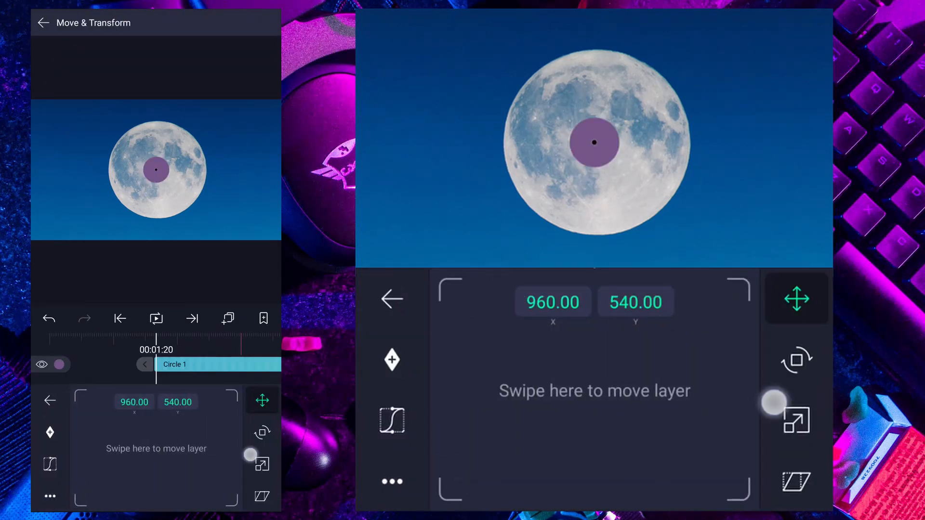
- Switch Circle 1 to resizing and adjust its scale controls
left_click(796, 420)
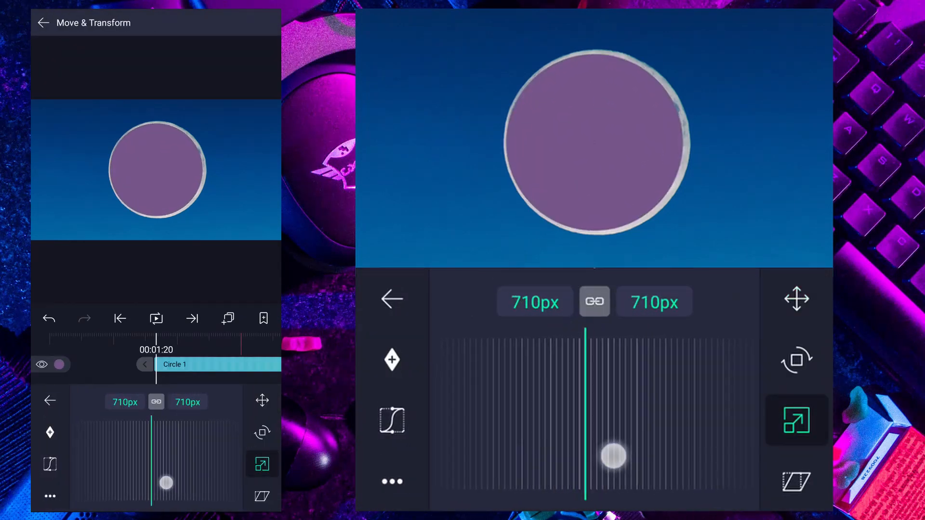
left_click(796, 298)
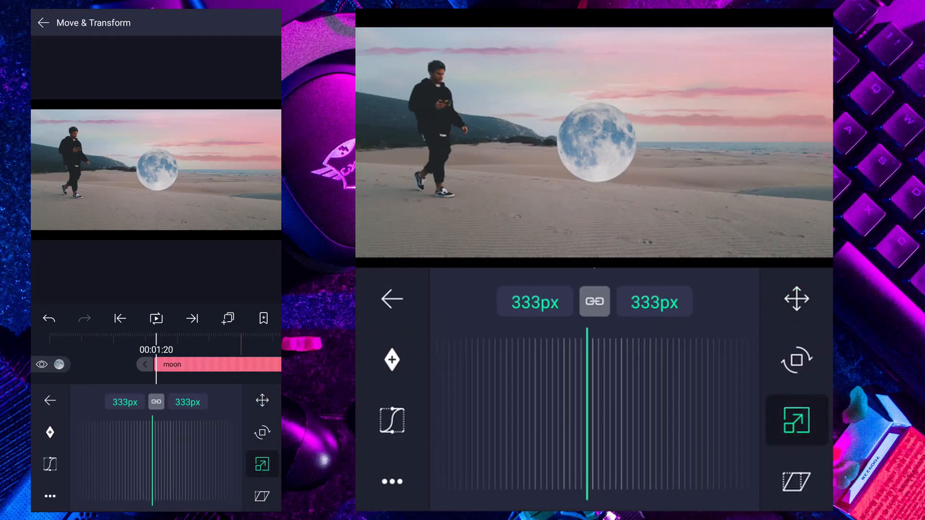
- Move the moon onto the left mountain and scale it down to 119px
left_click(796, 298)
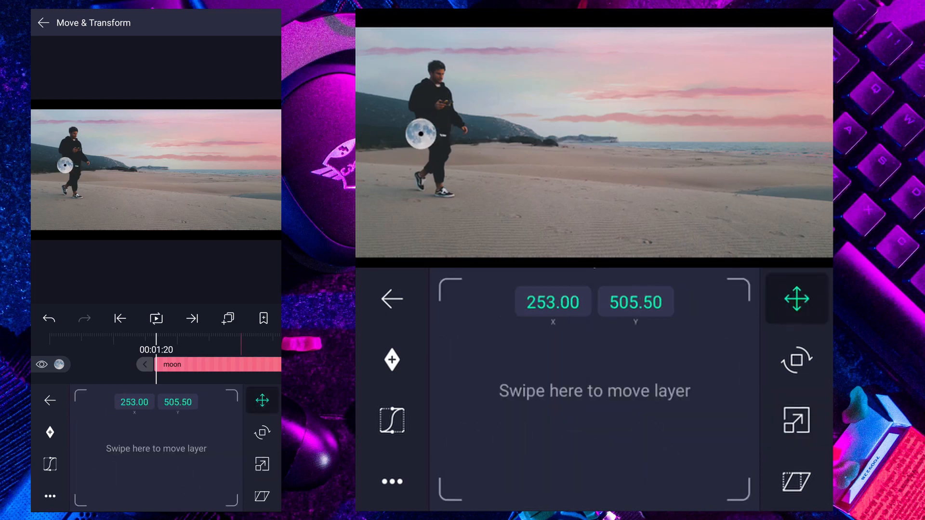
left_click(796, 420)
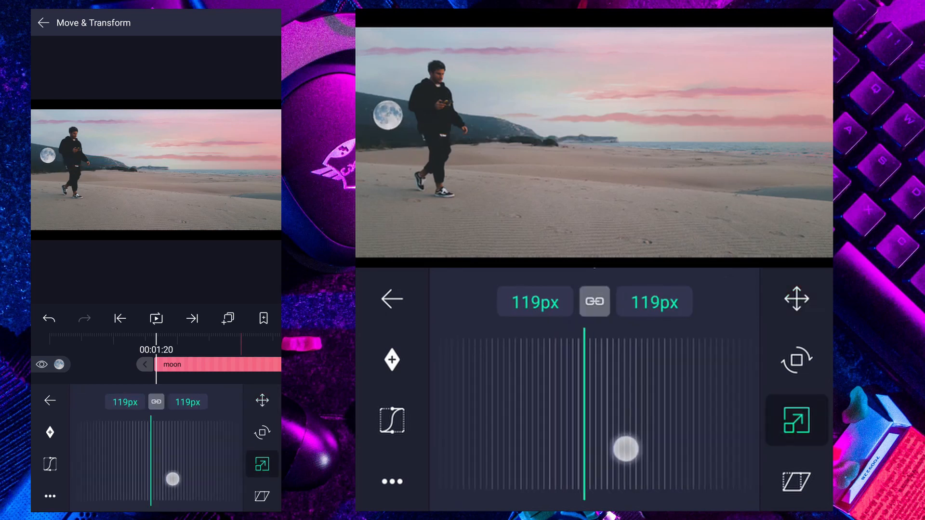
left_click_drag(624, 449, 698, 453)
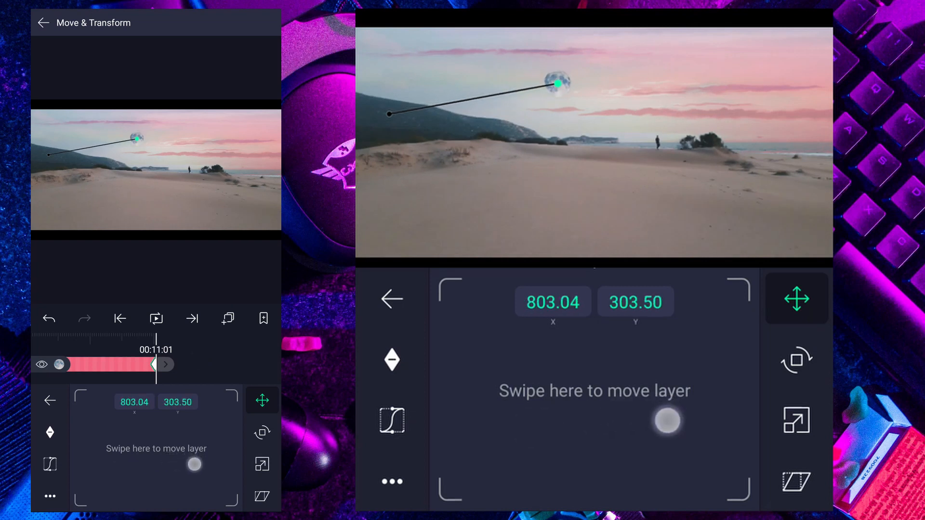
- Keyframe the moon rising from the mountain into the upper sky, shrinking to 68px
left_click_drag(667, 421, 564, 447)
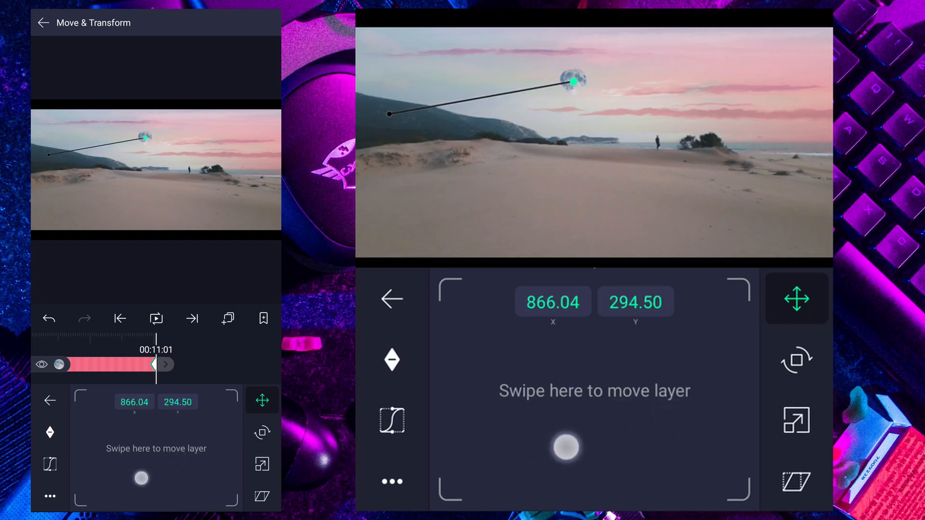
left_click_drag(565, 449, 567, 443)
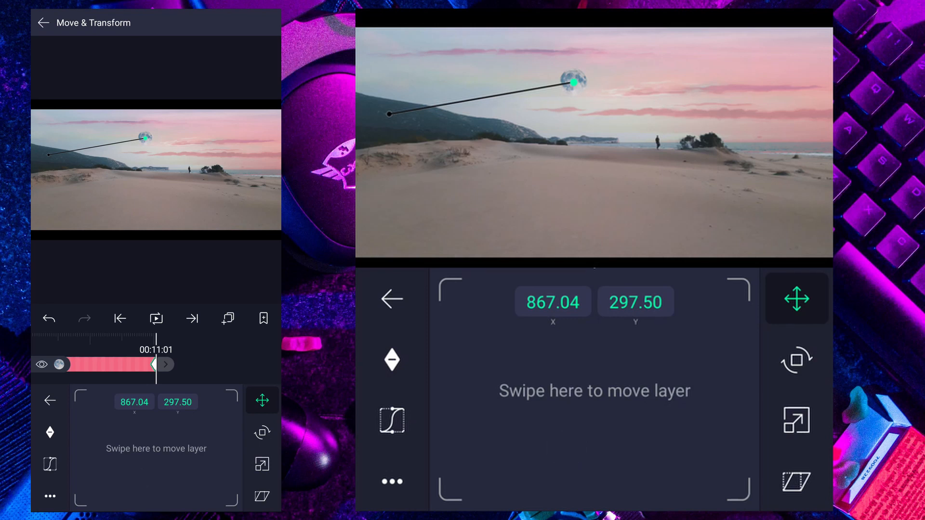
left_click(43, 23)
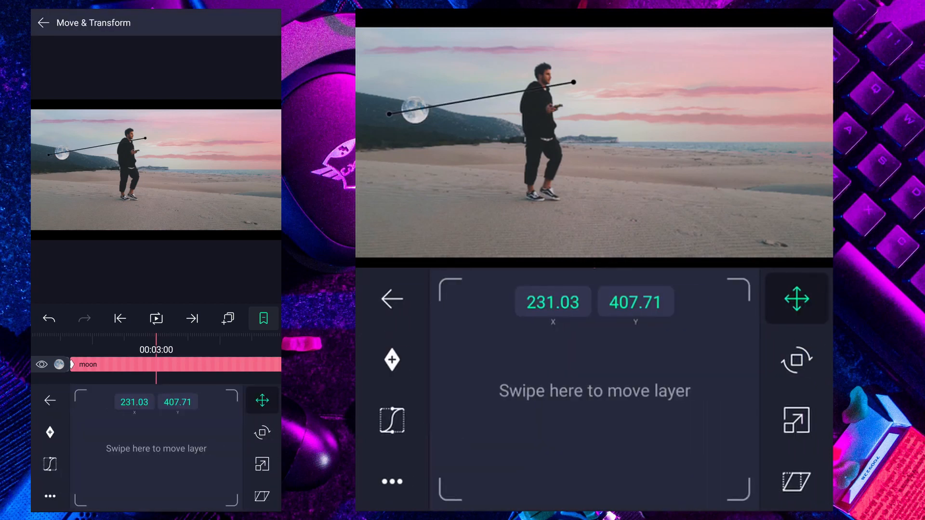
left_click(796, 420)
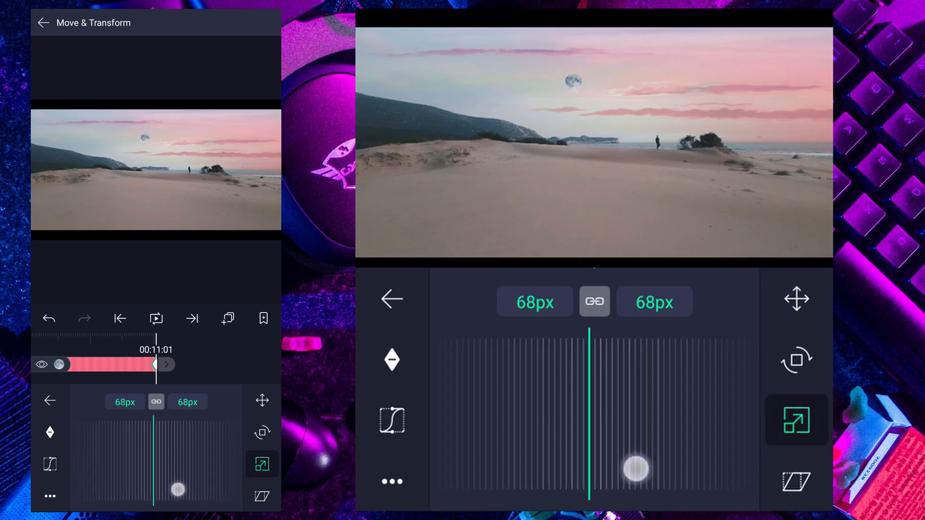
left_click(796, 299)
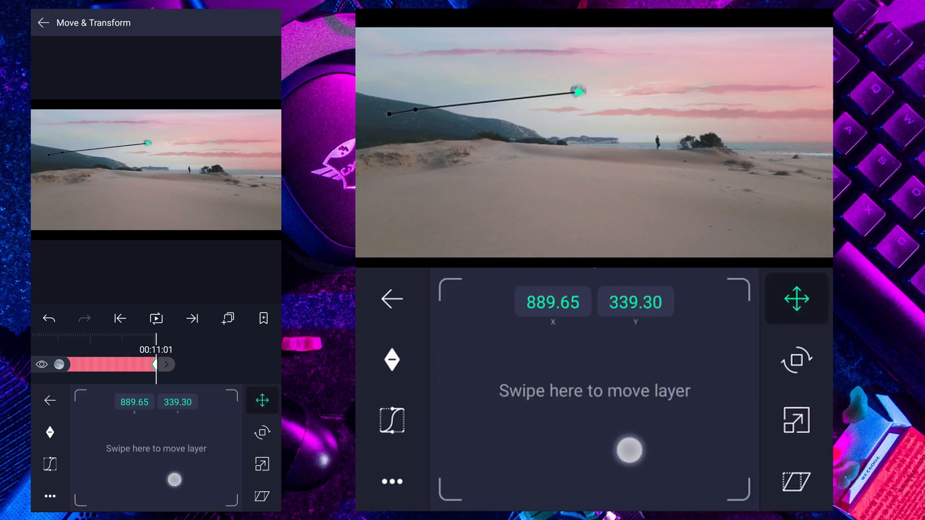
left_click(42, 23)
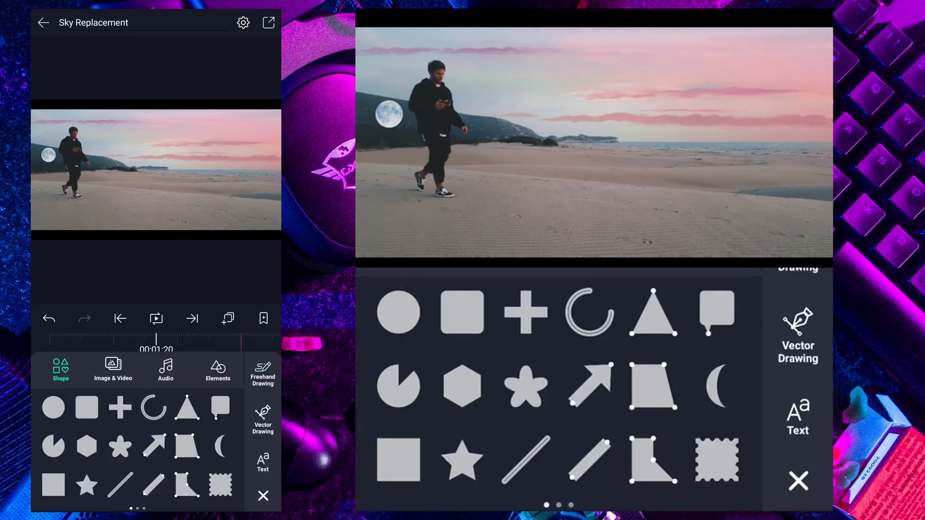
- Draw Shape 1 with Vector Drawing, placing points along the left hillside ridge
left_click(797, 335)
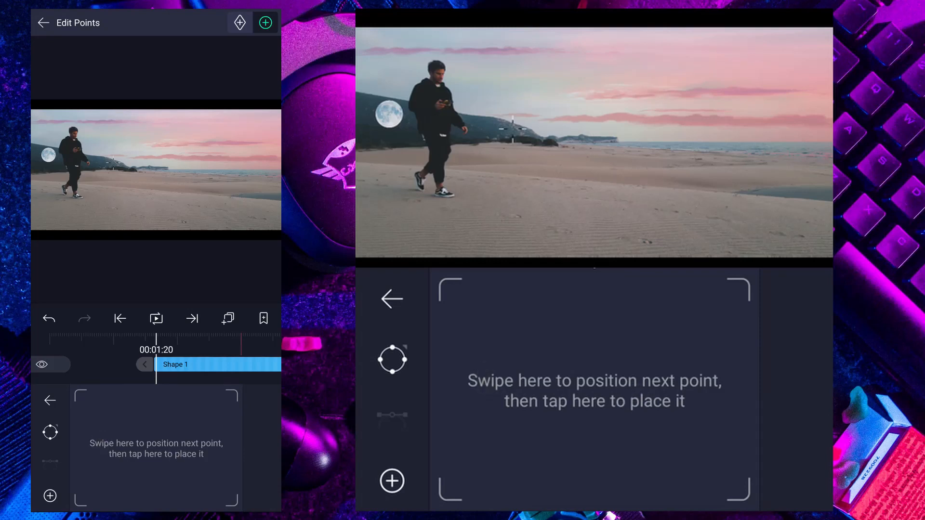
left_click(535, 335)
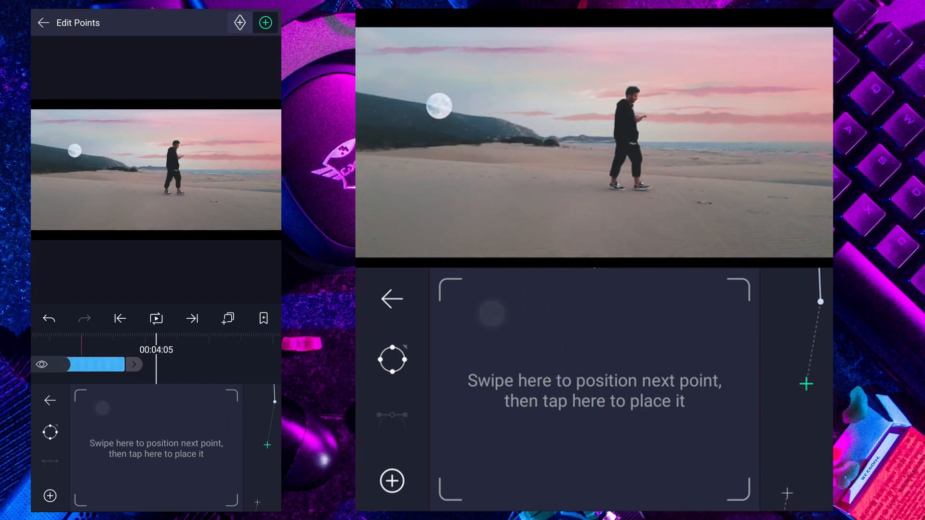
left_click_drag(493, 314, 578, 359)
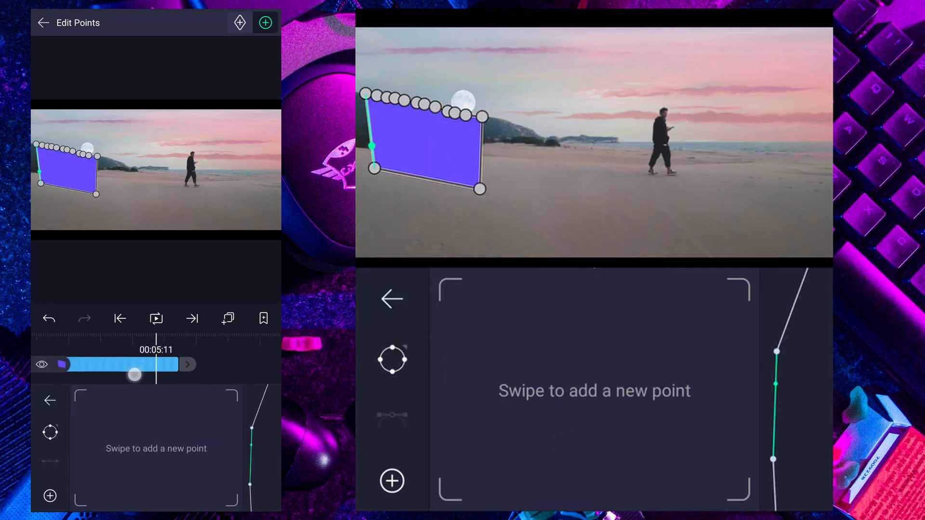
left_click(42, 23)
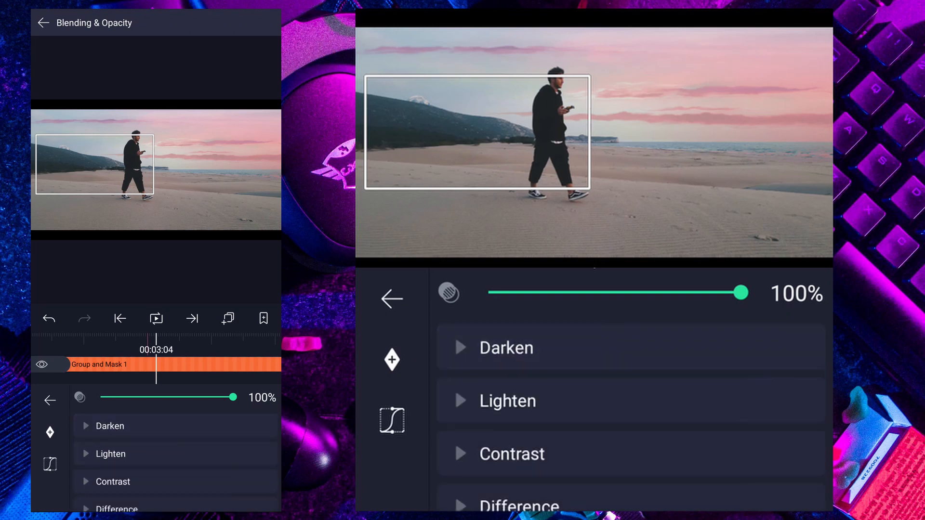
- Group the hillside shape with the moon as a mask so the moon hides behind it
left_click(506, 401)
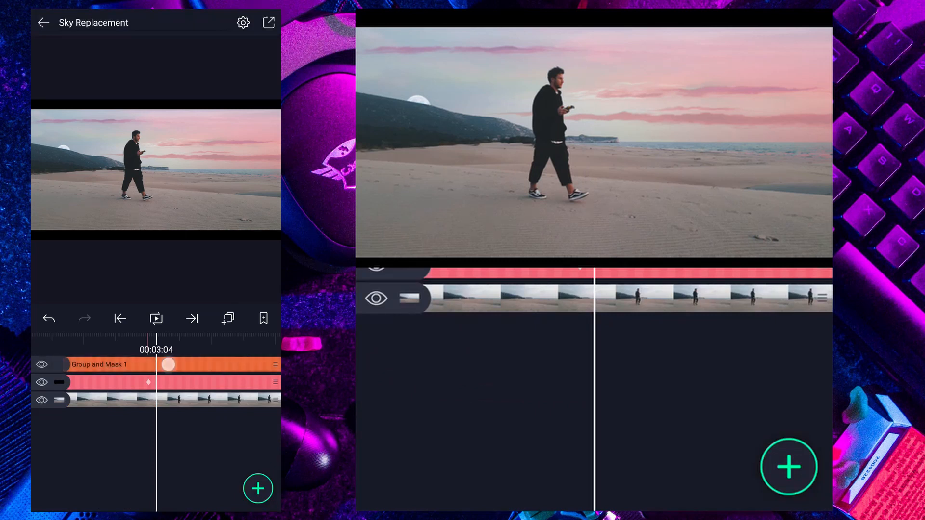
left_click(110, 364)
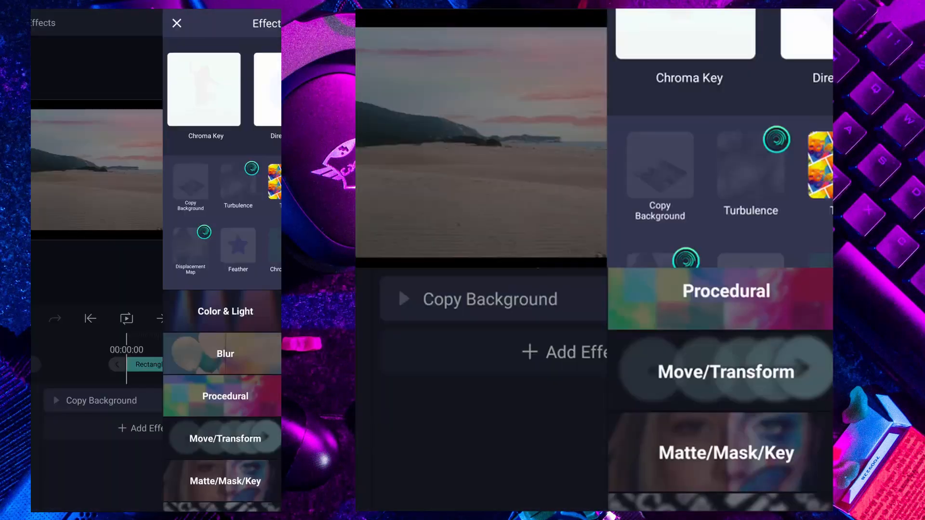
- Add a Saturation/Vibrance effect to the rectangle layer with Saturation at +43%
left_click(225, 311)
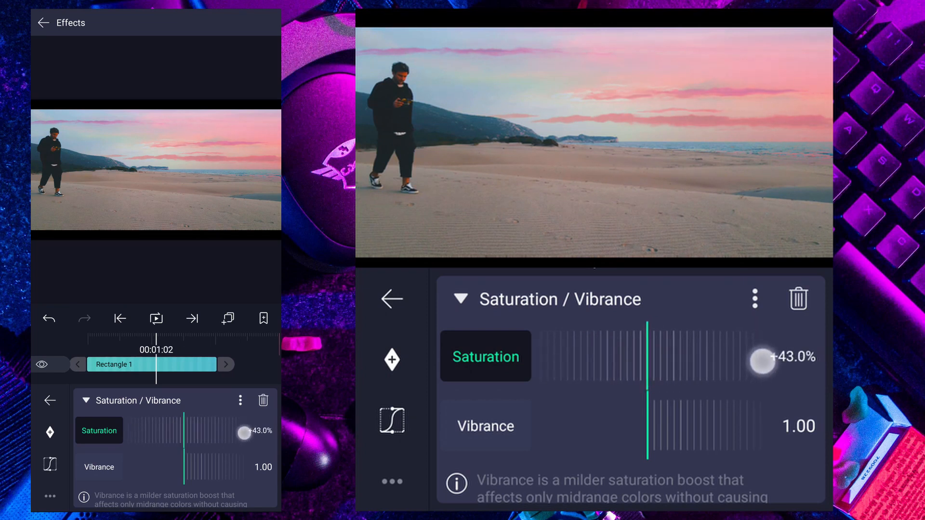
left_click_drag(762, 363, 749, 363)
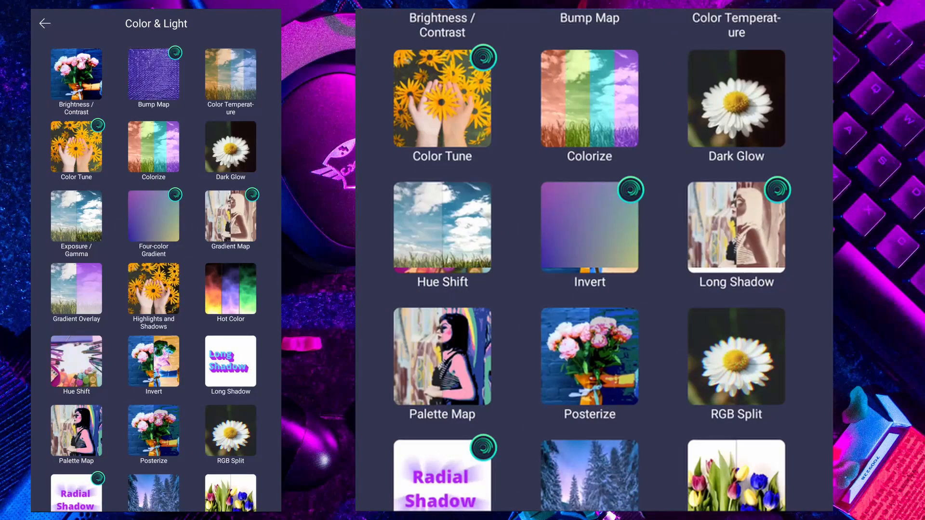
- Add Color Tune and shift the Lift, Gamma, Gain and Offset wheels toward blue
left_click(441, 101)
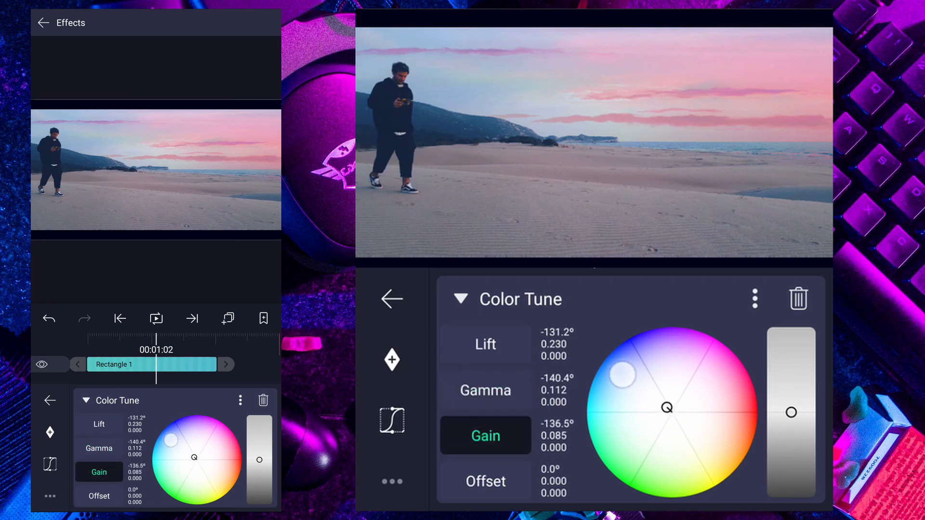
left_click(486, 482)
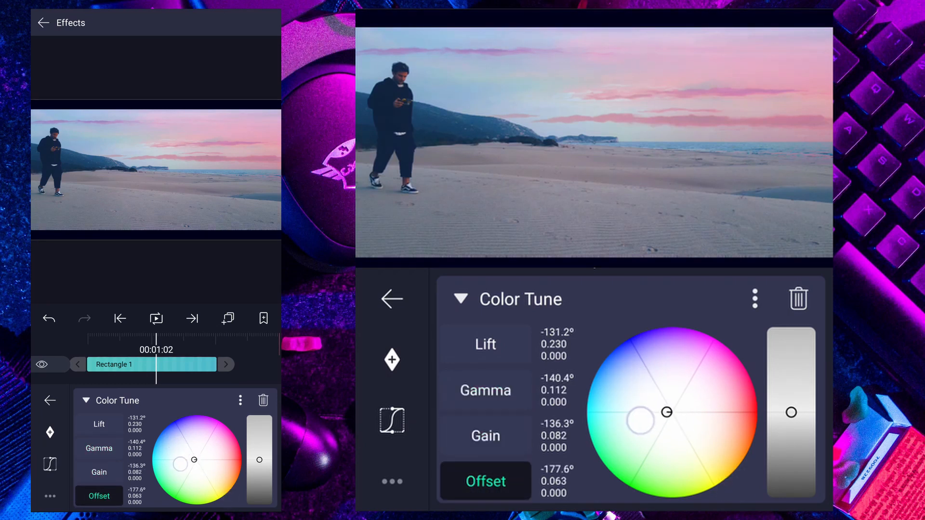